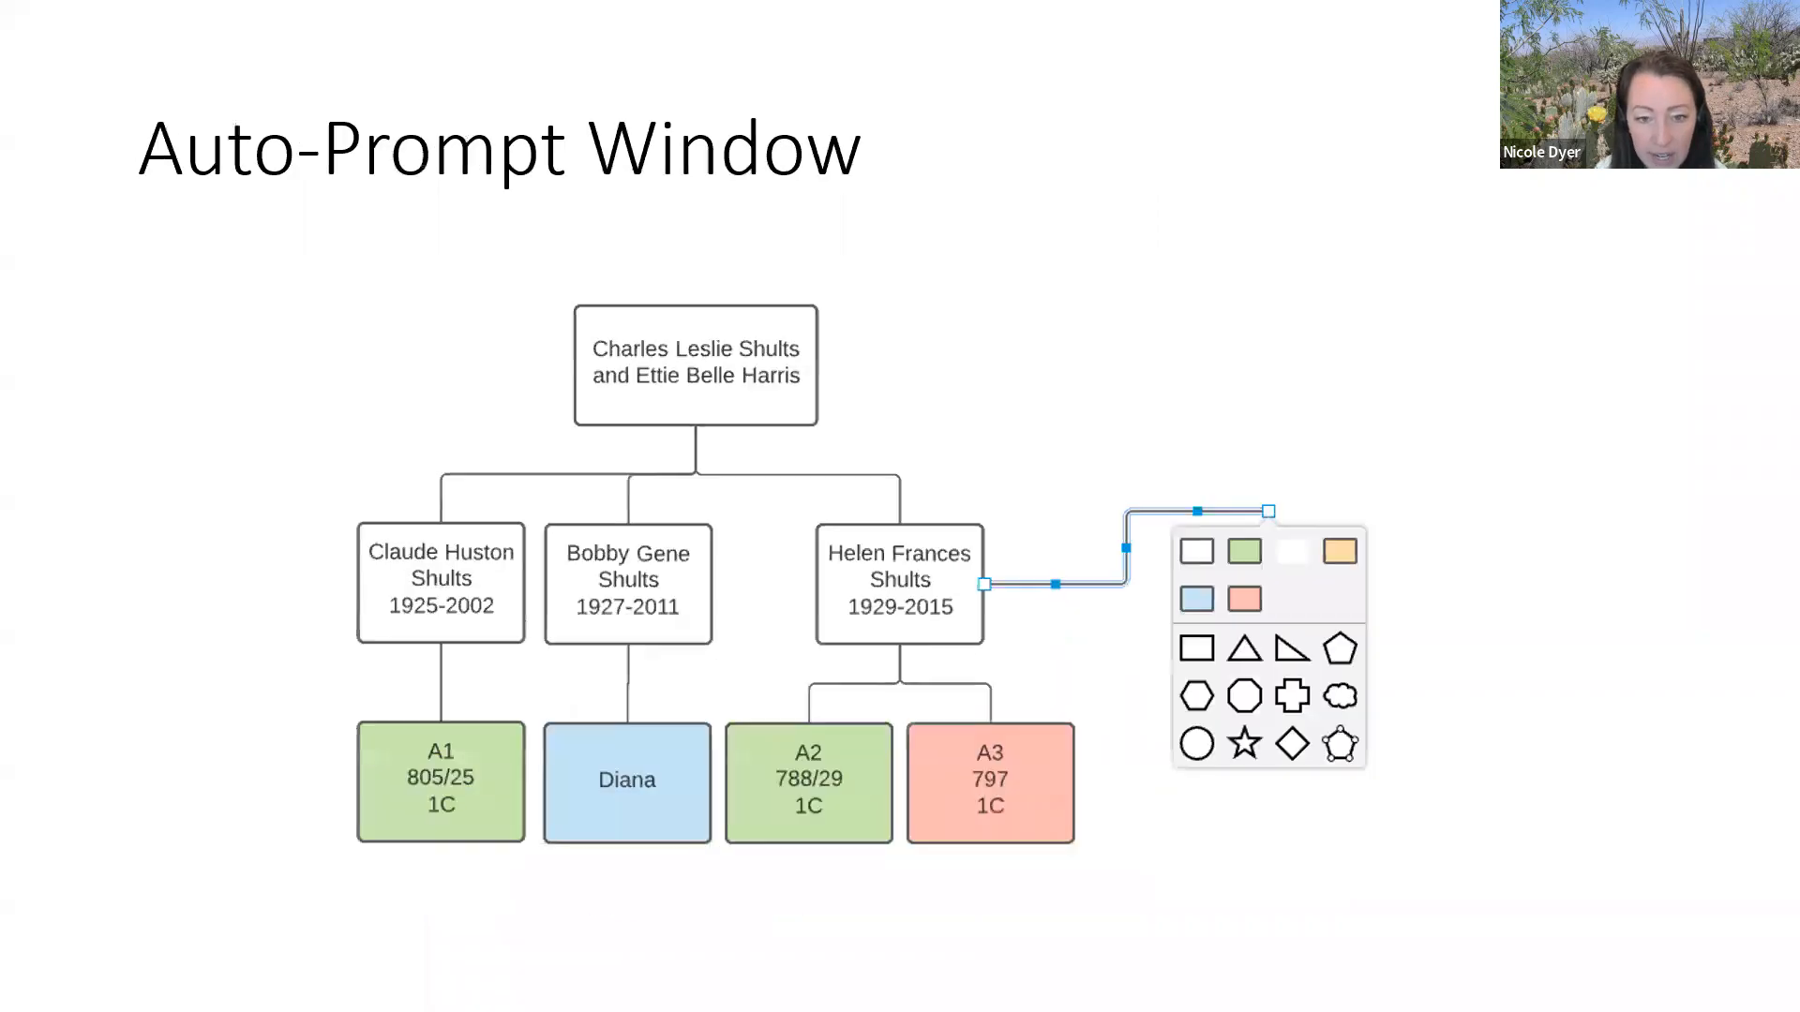
pyautogui.moveTo(1446, 666)
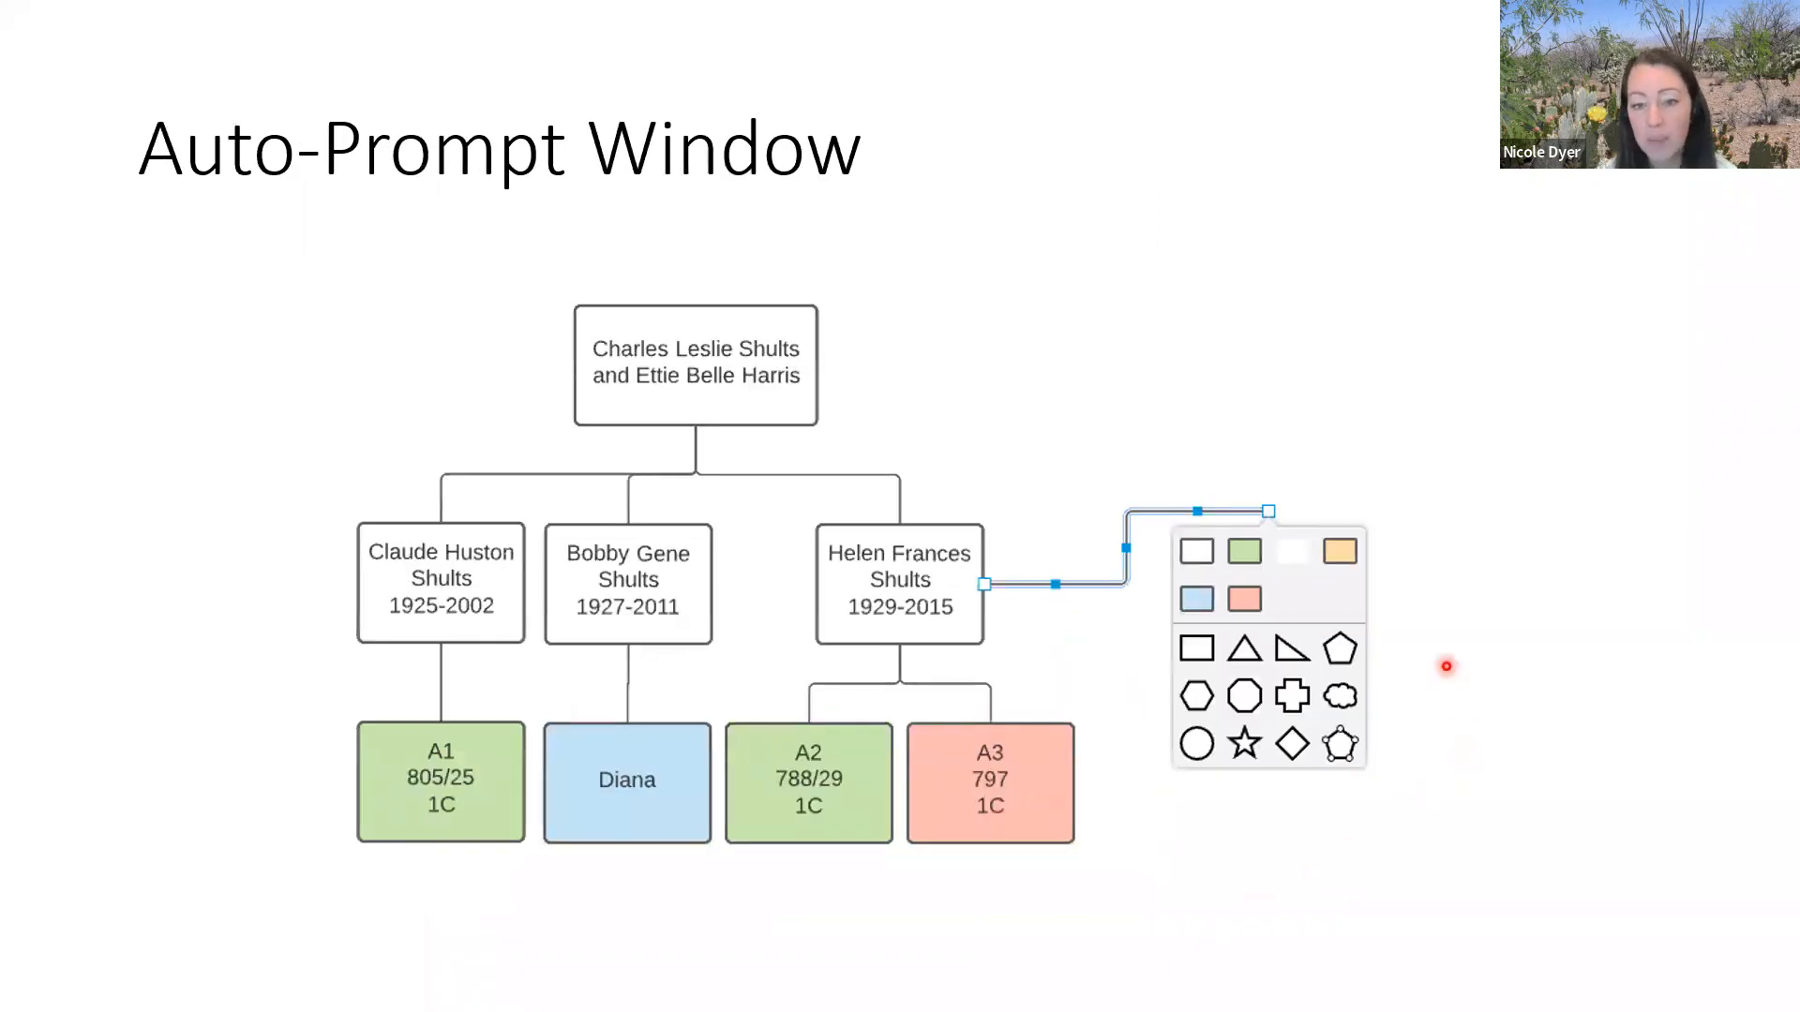
pyautogui.click(1195, 598)
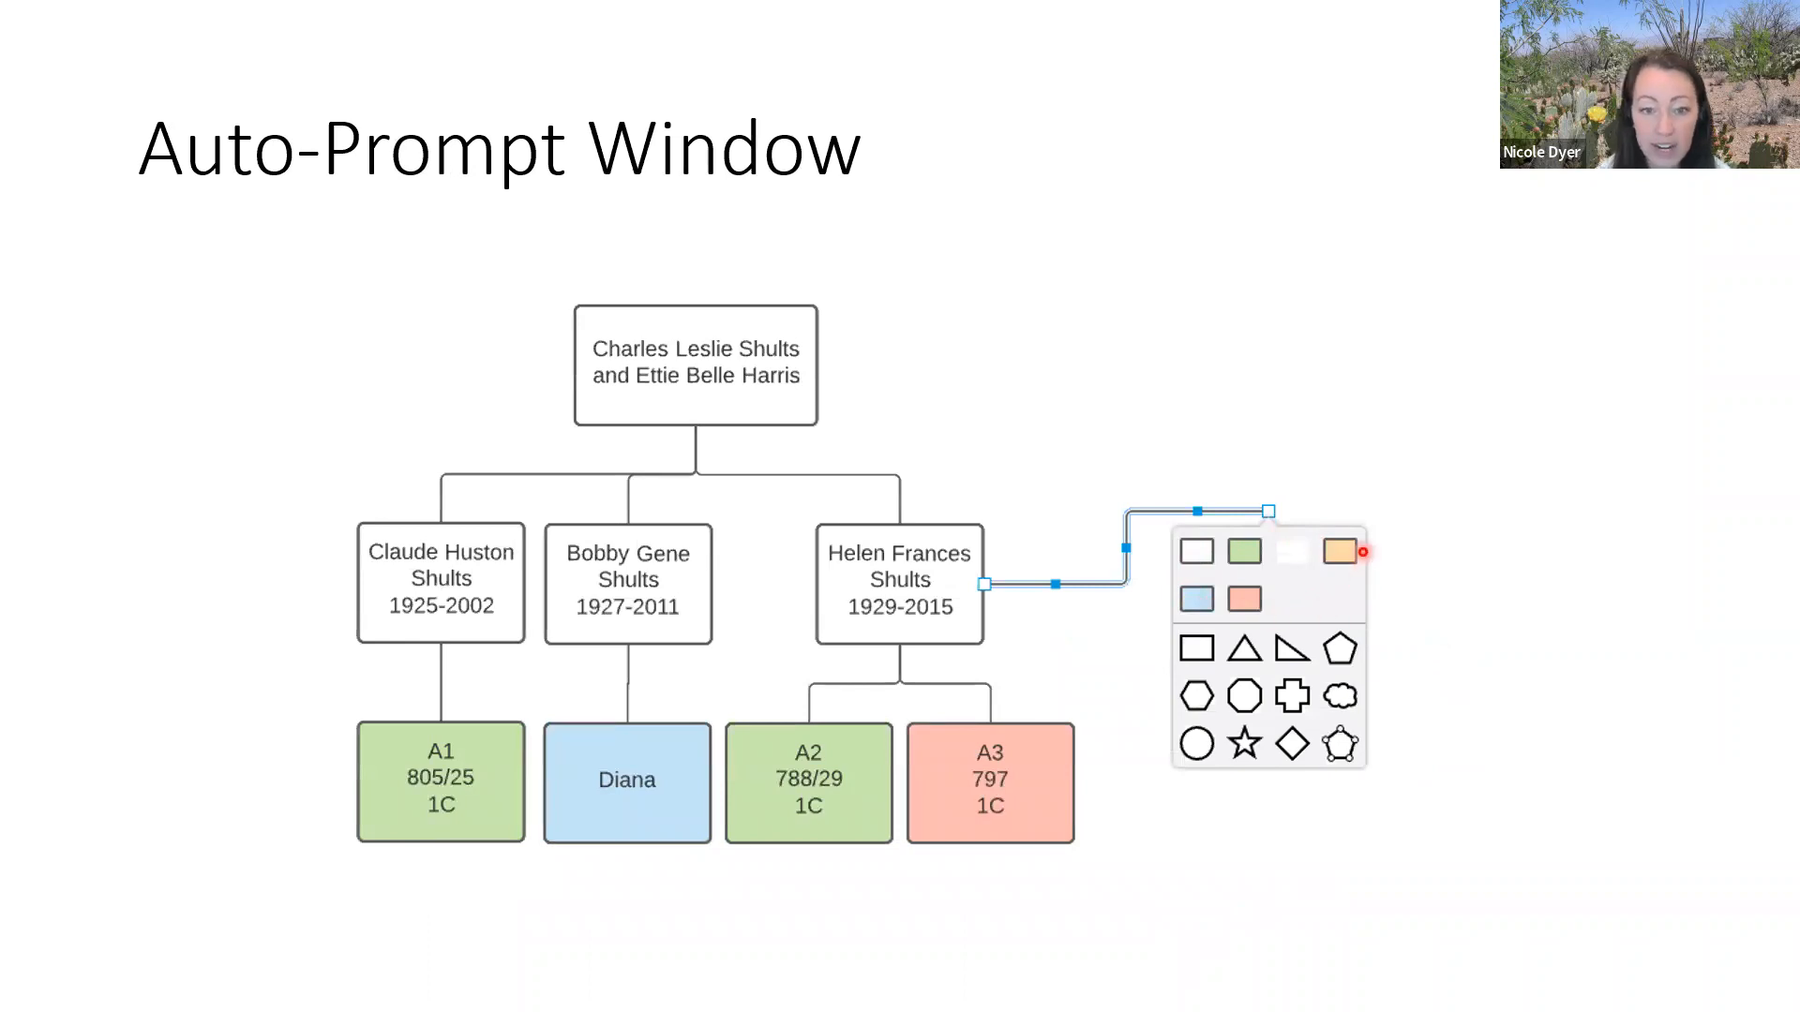
pyautogui.click(1244, 551)
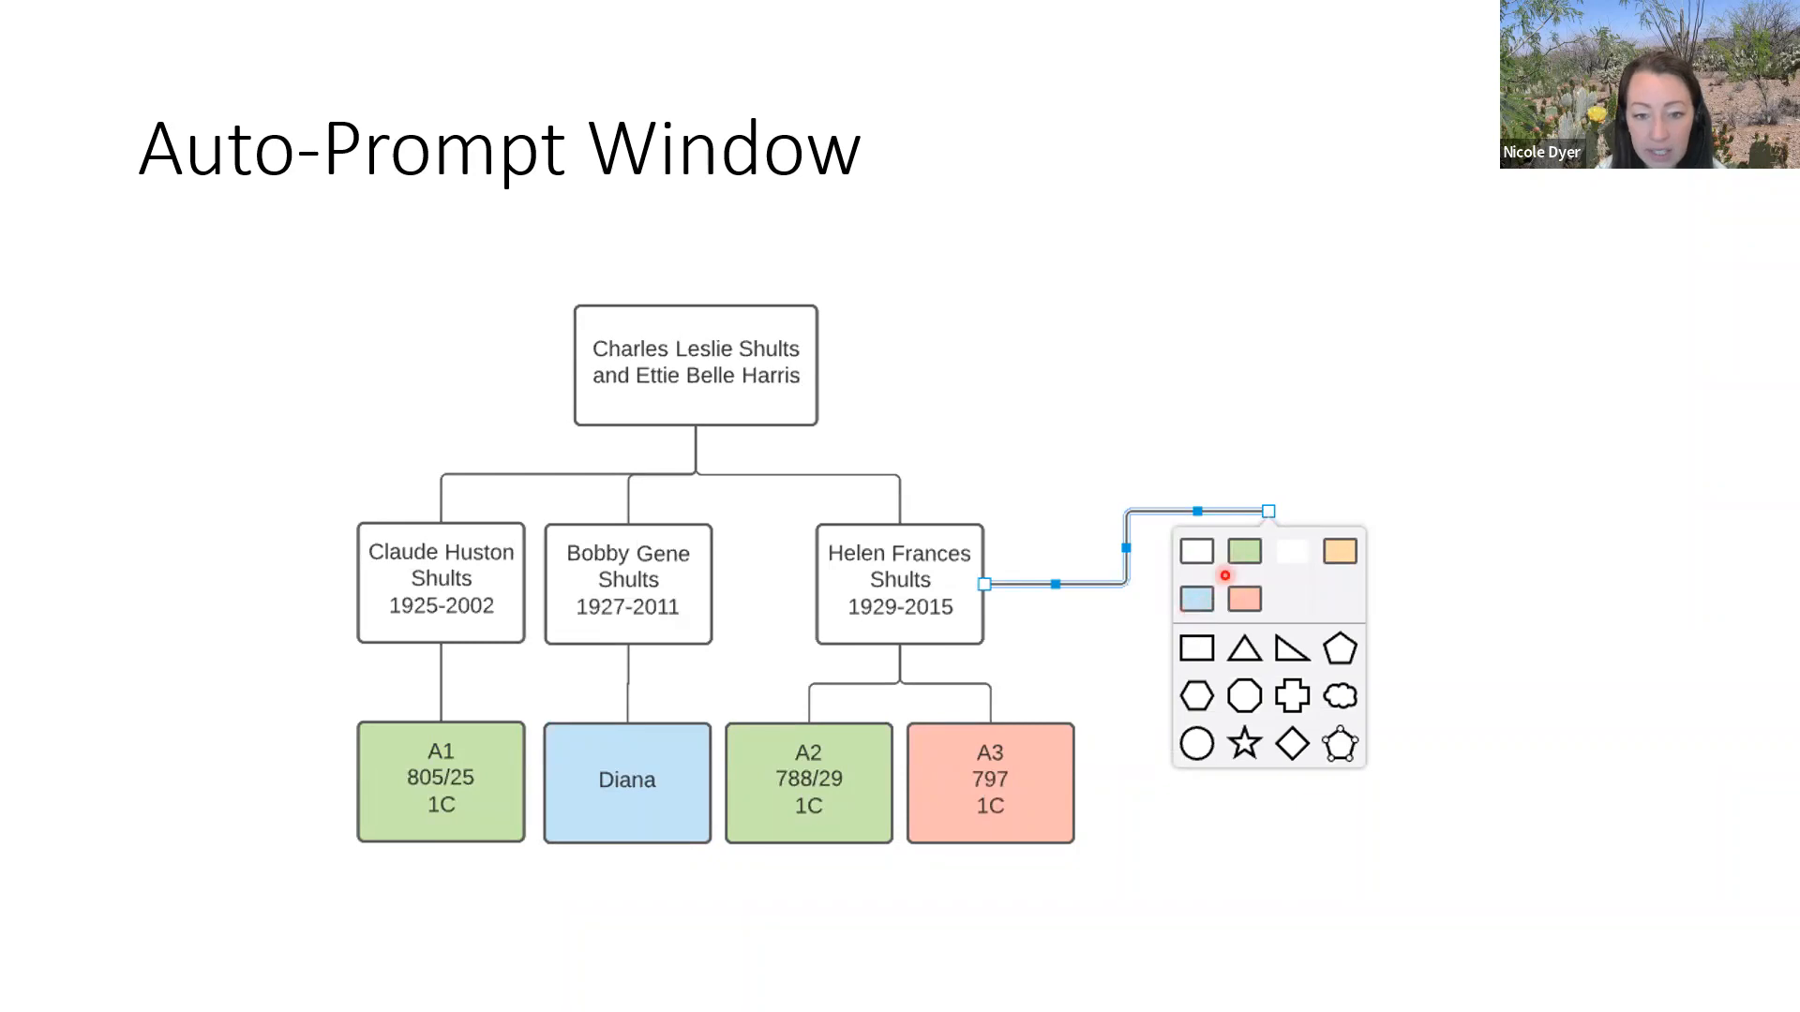
pyautogui.moveTo(1197, 598)
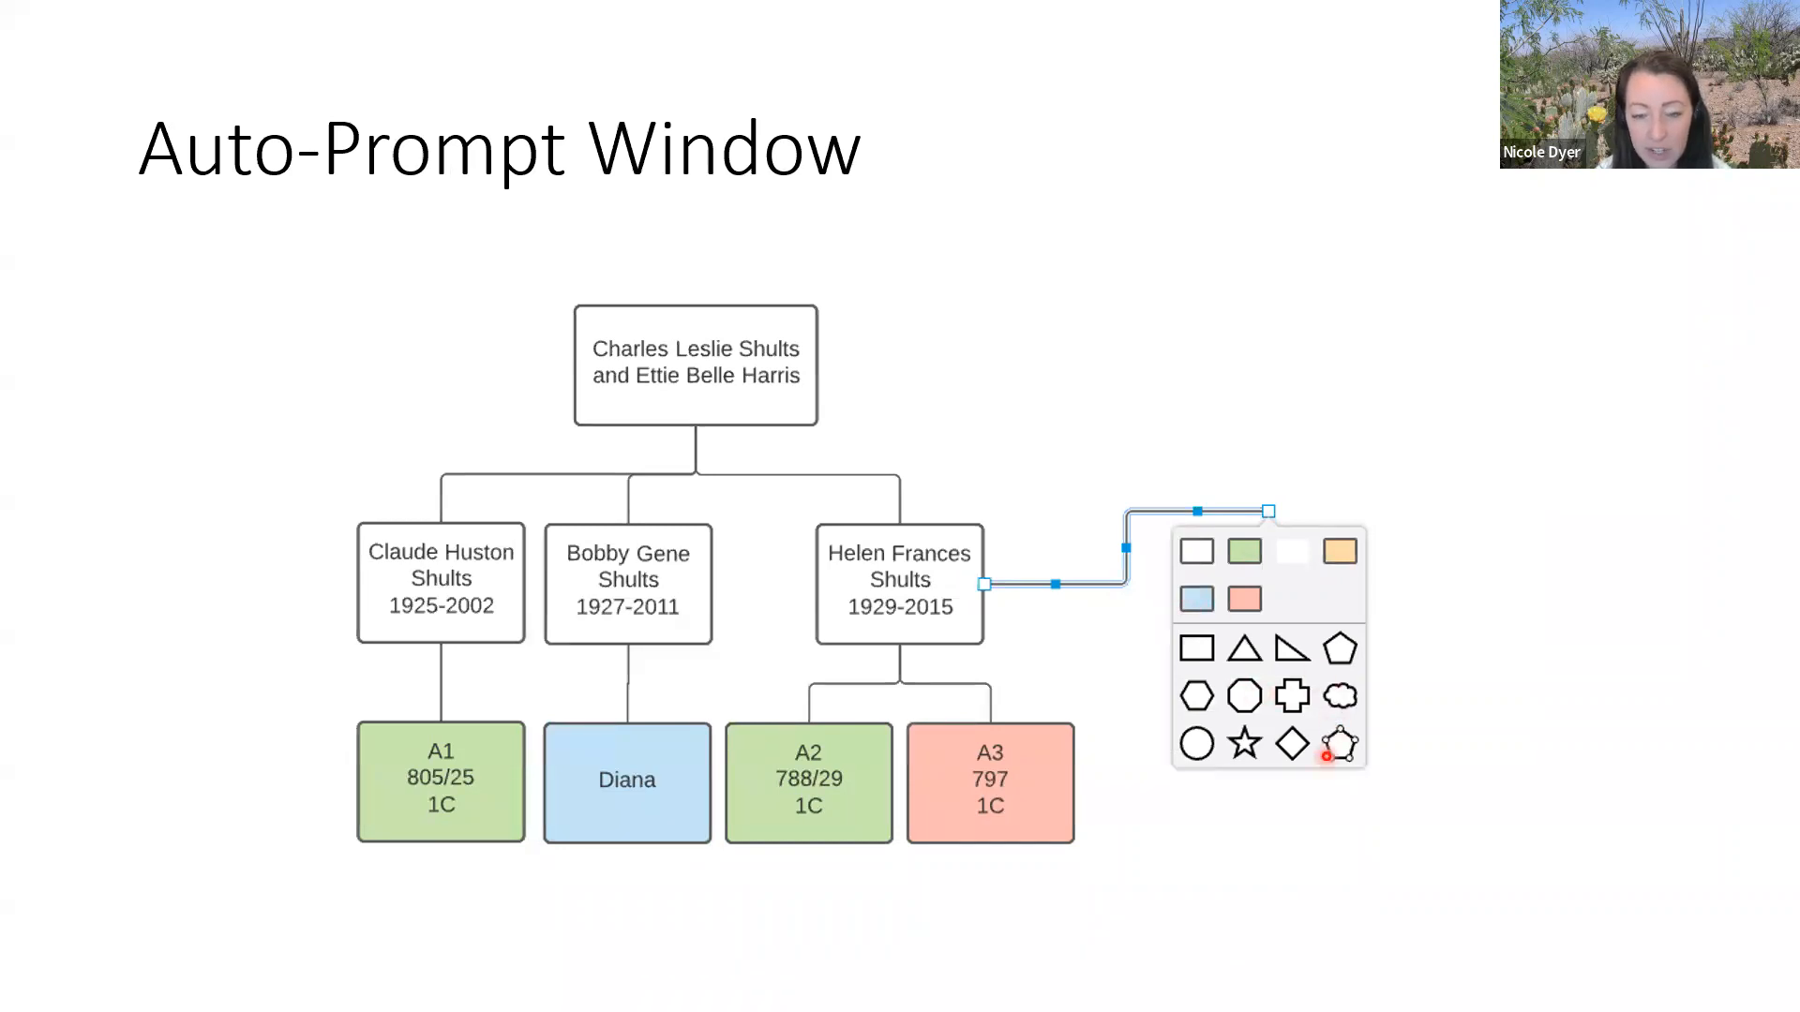
pyautogui.moveTo(1515, 669)
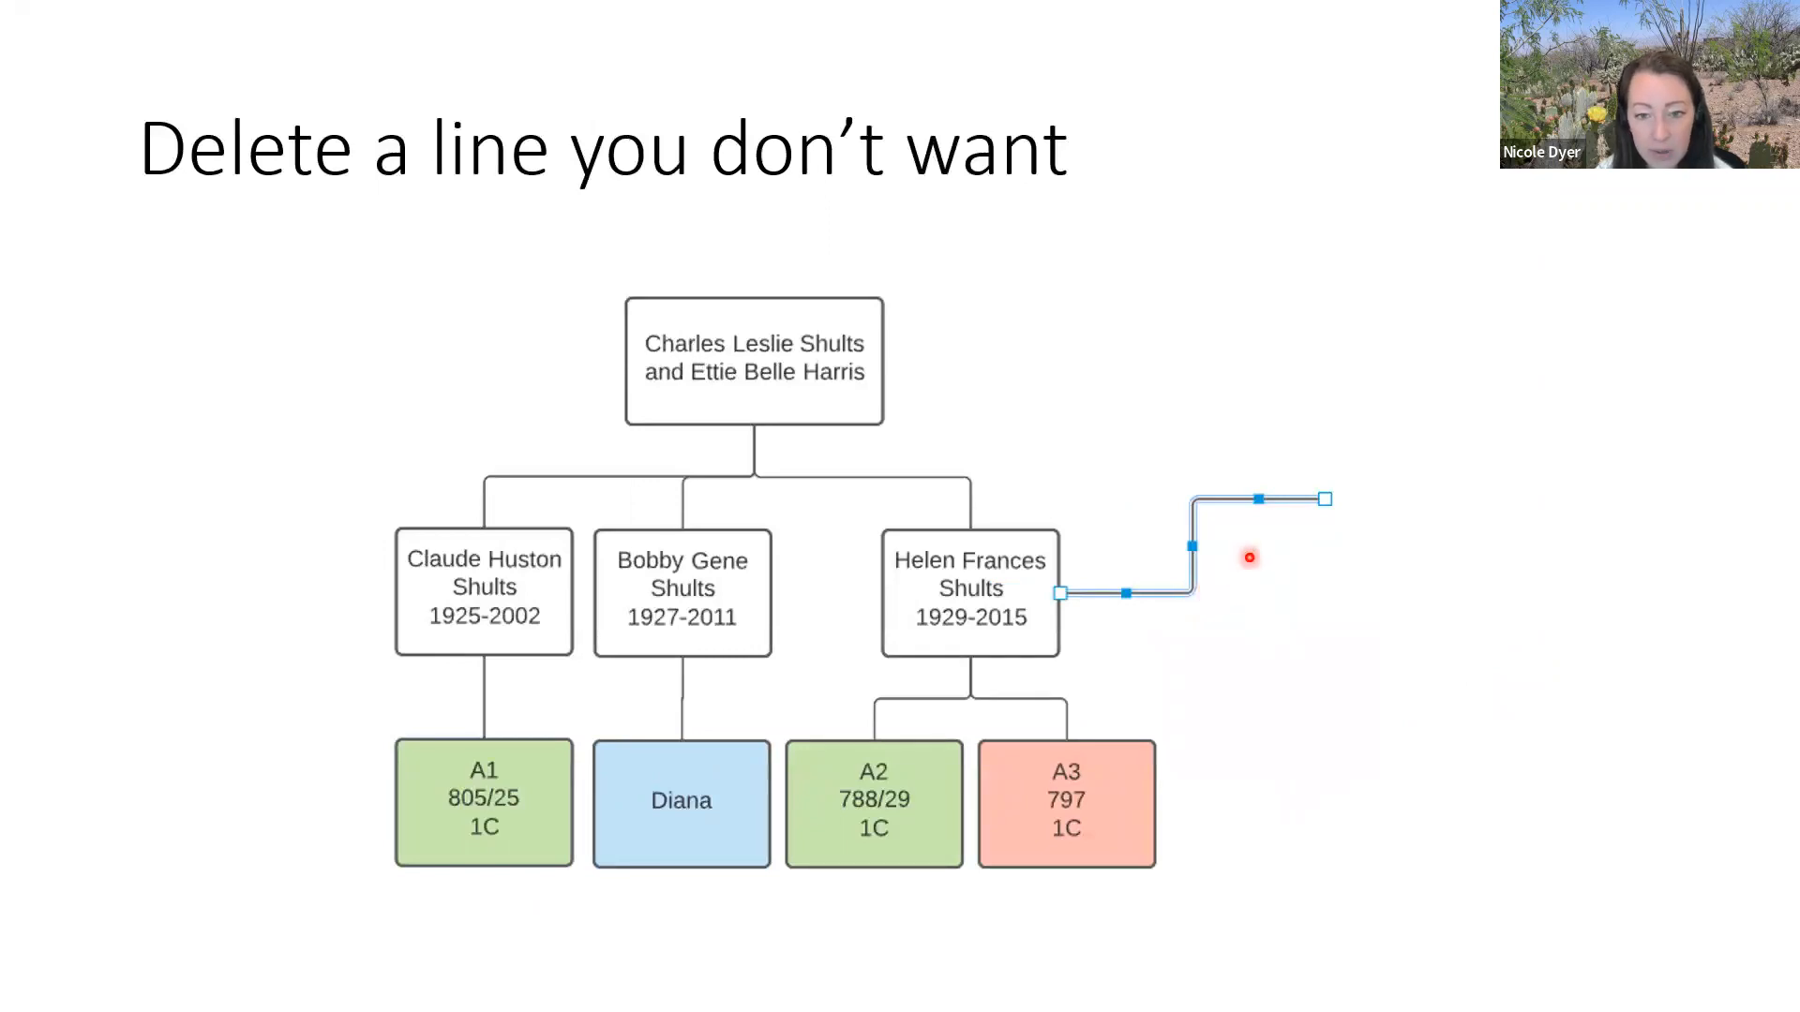
pyautogui.moveTo(1213, 609)
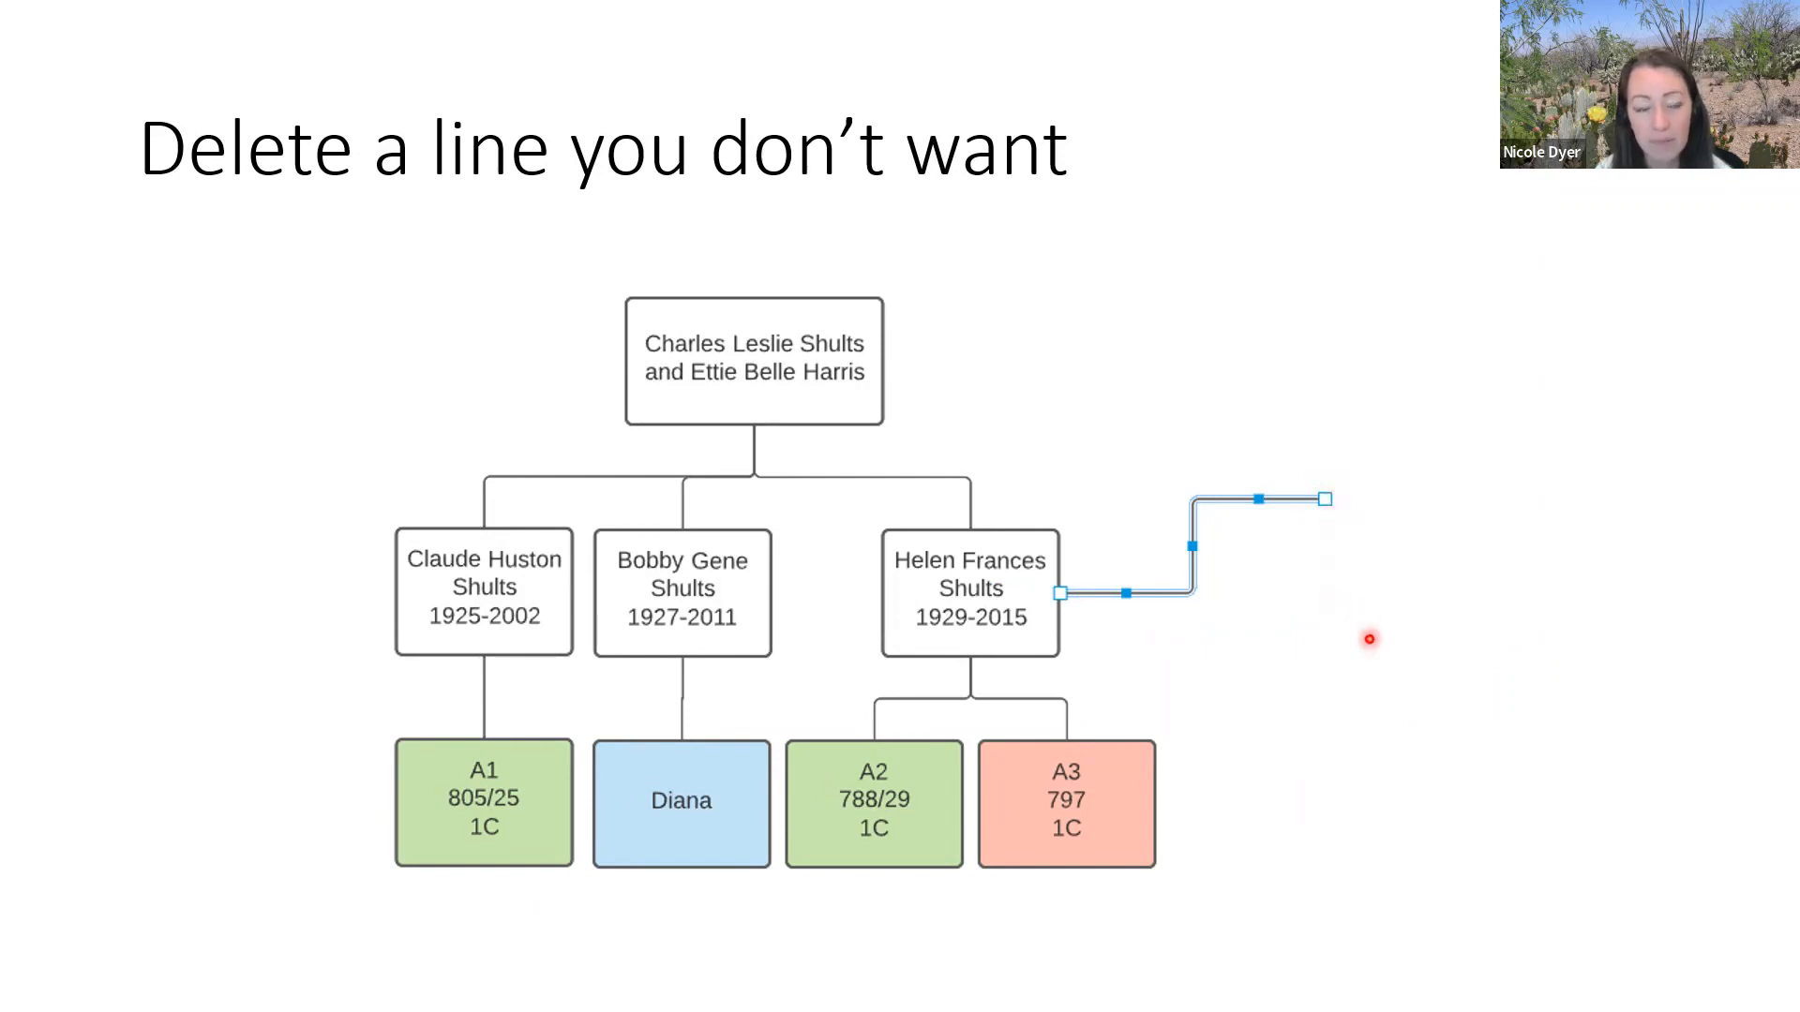
pyautogui.moveTo(1295, 502)
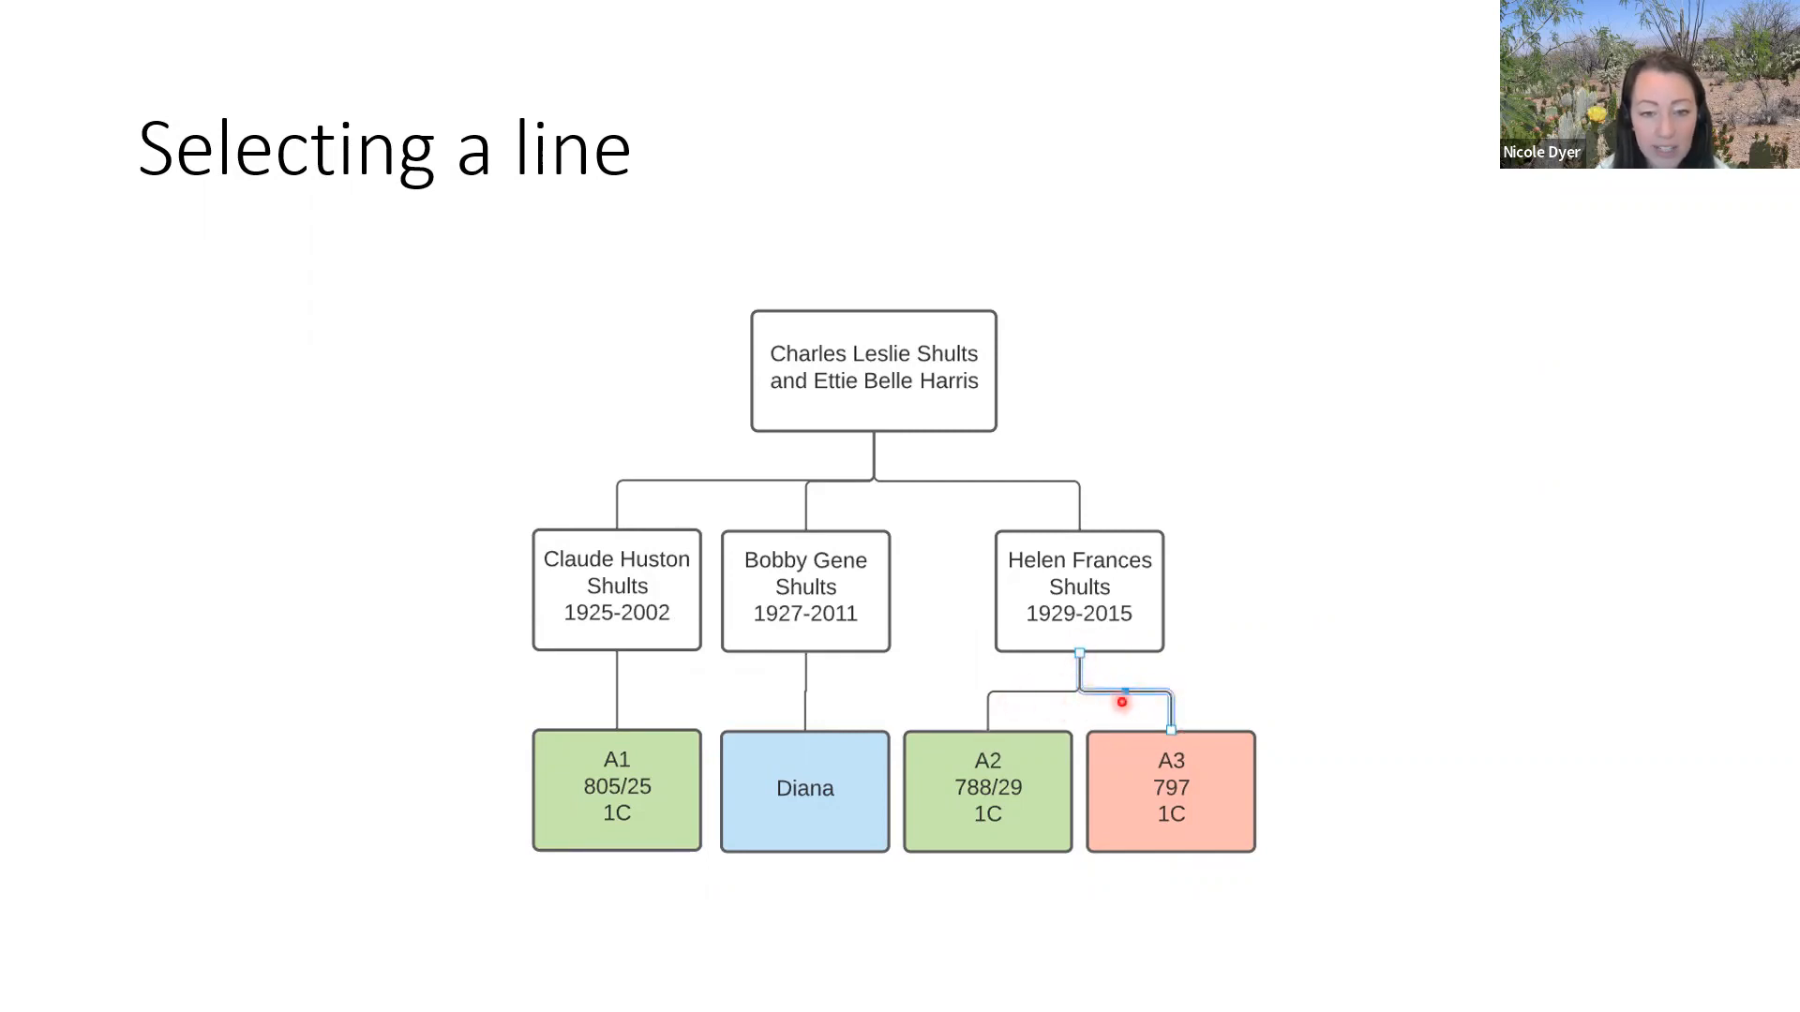
pyautogui.moveTo(1096, 681)
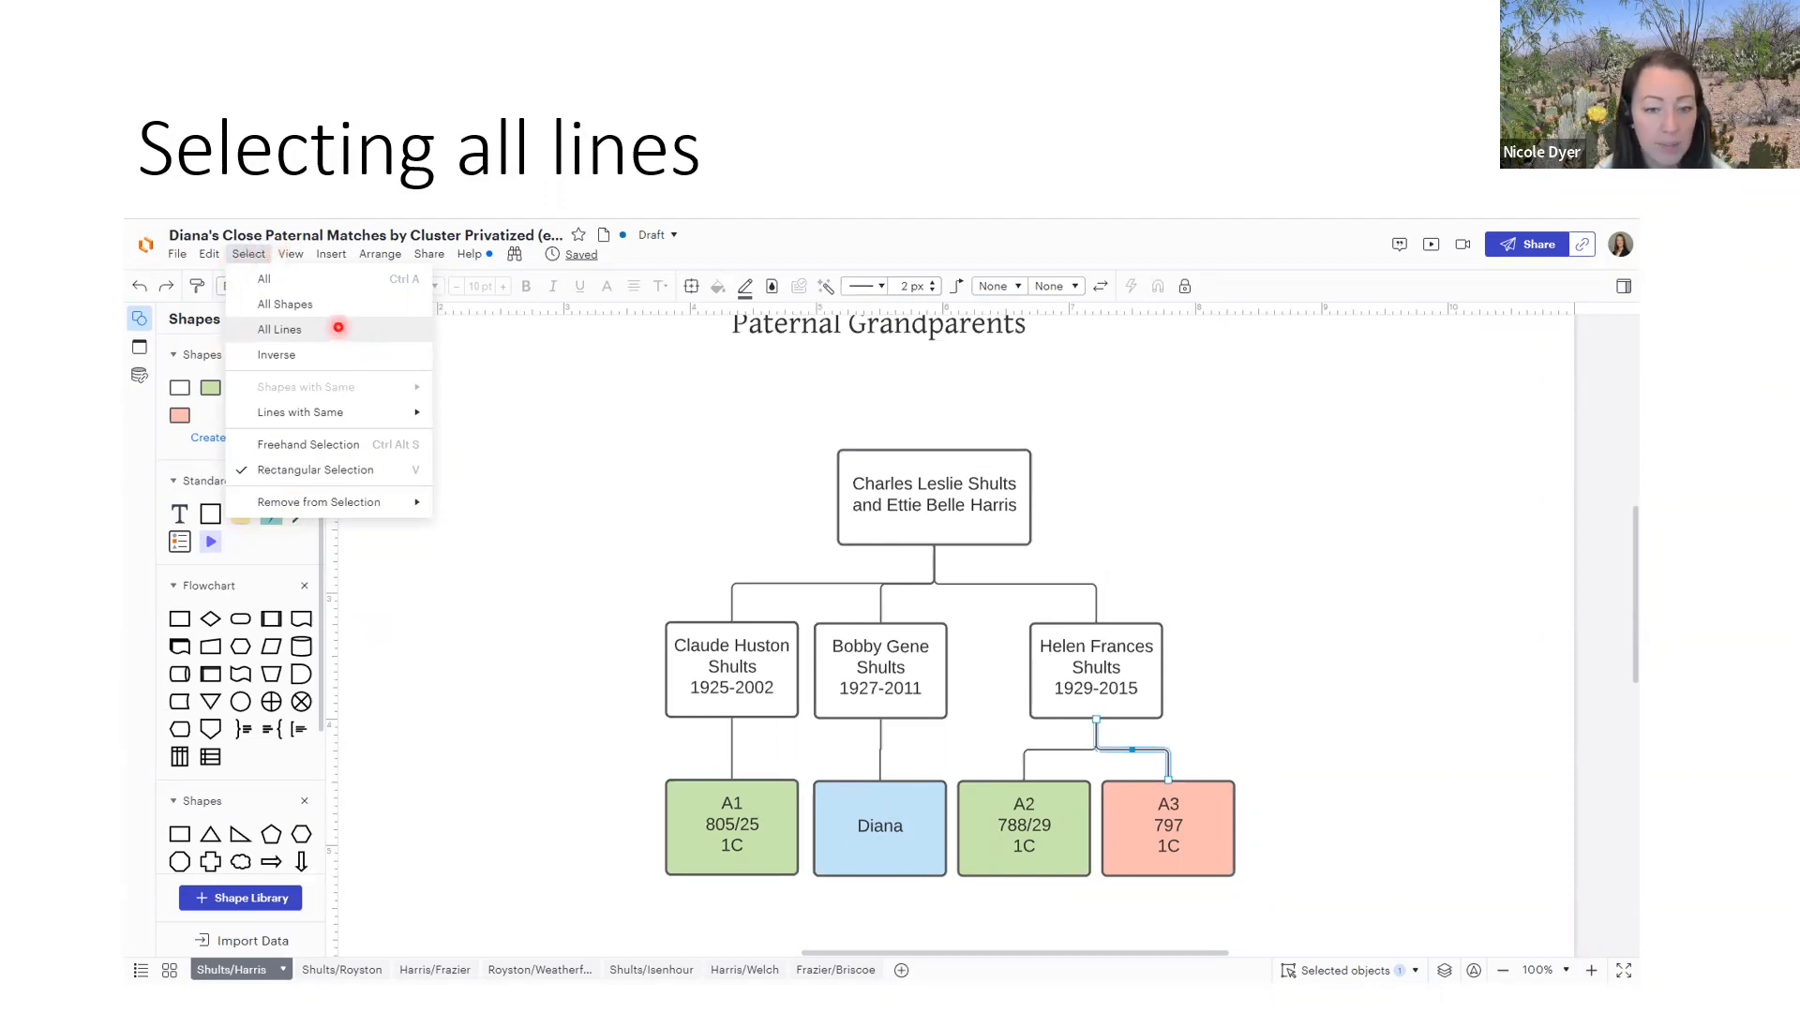
# - Choose Select > All Lines to select every family-tree connector
pyautogui.click(281, 329)
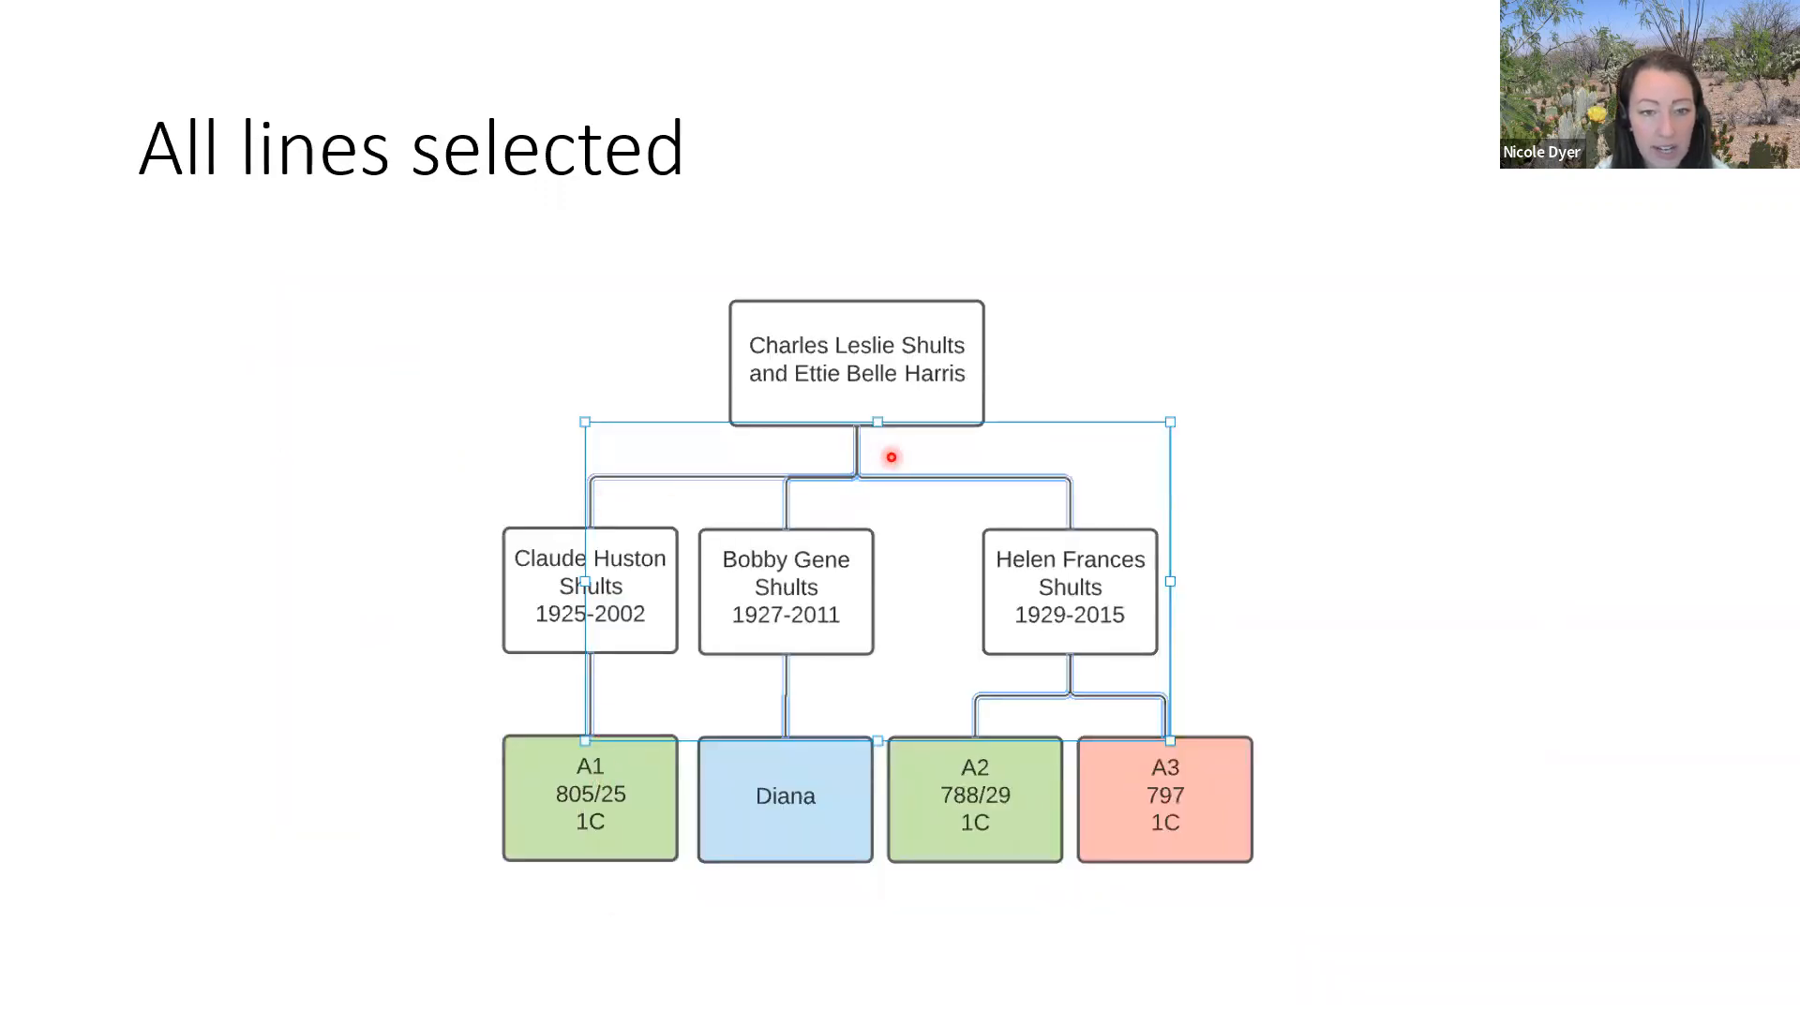
pyautogui.click(824, 273)
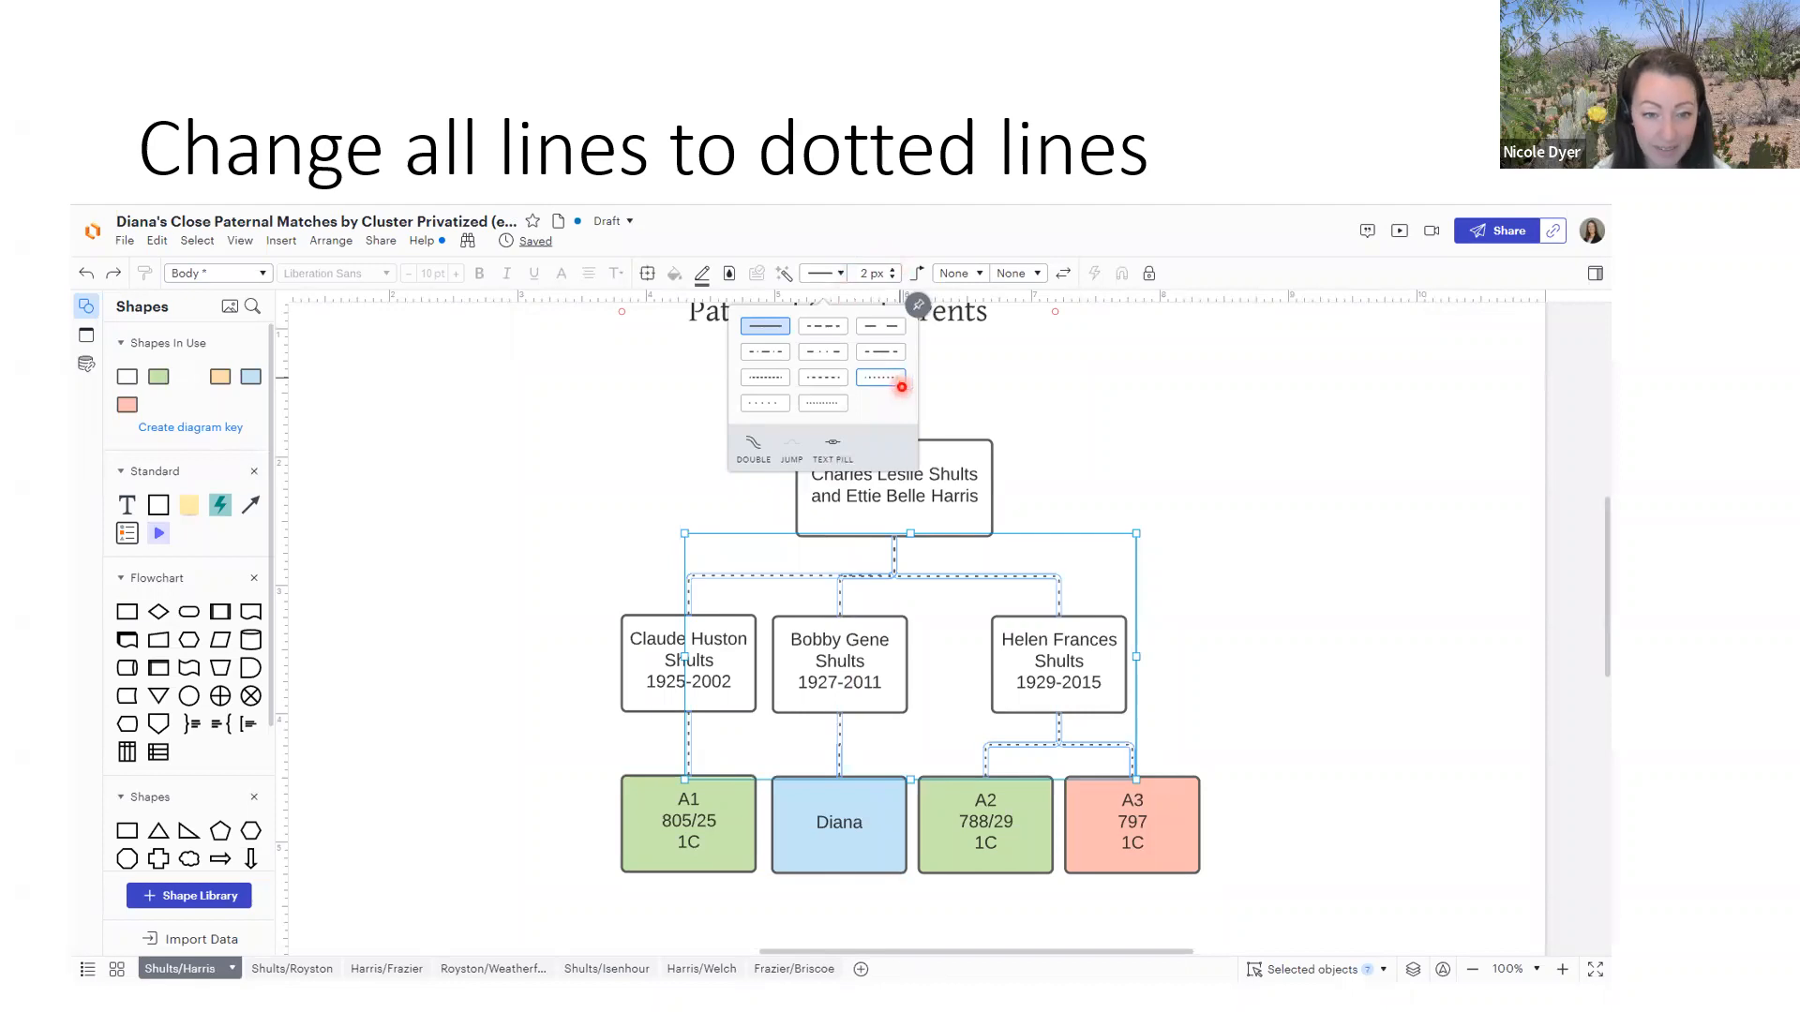
# - Apply the dotted line style to all selected connectors
pyautogui.click(881, 377)
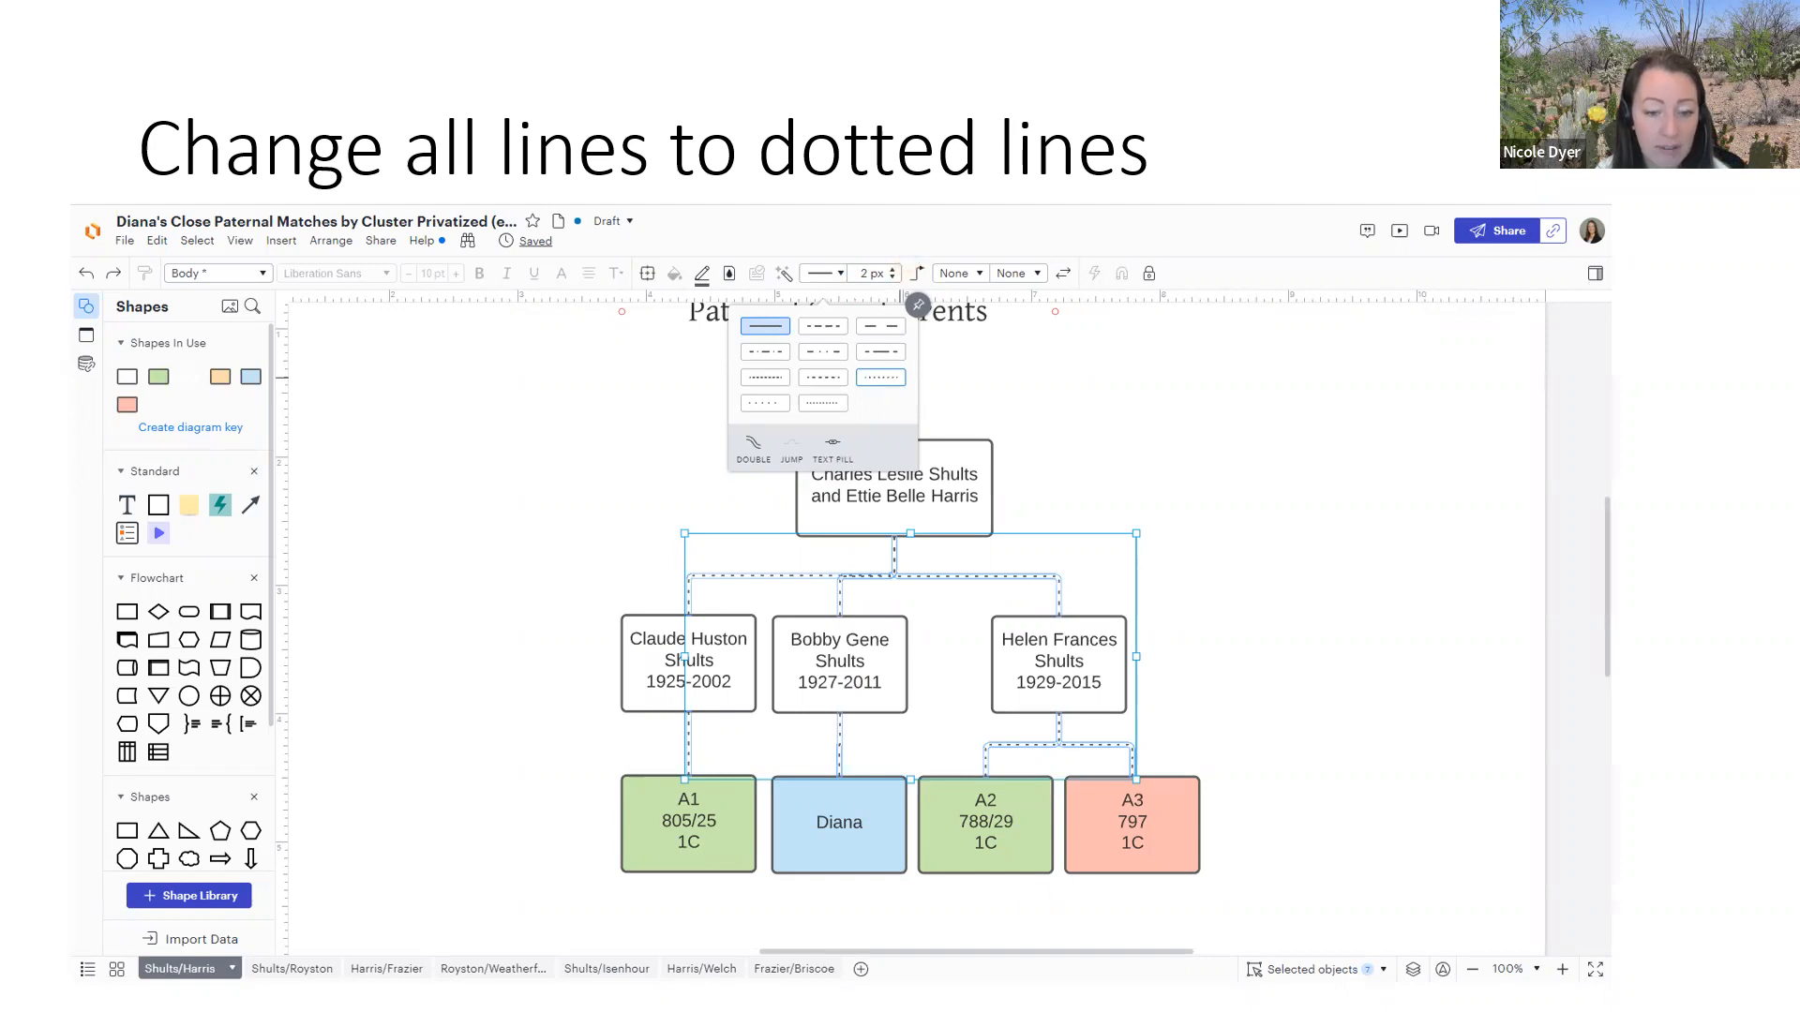
pyautogui.click(227, 225)
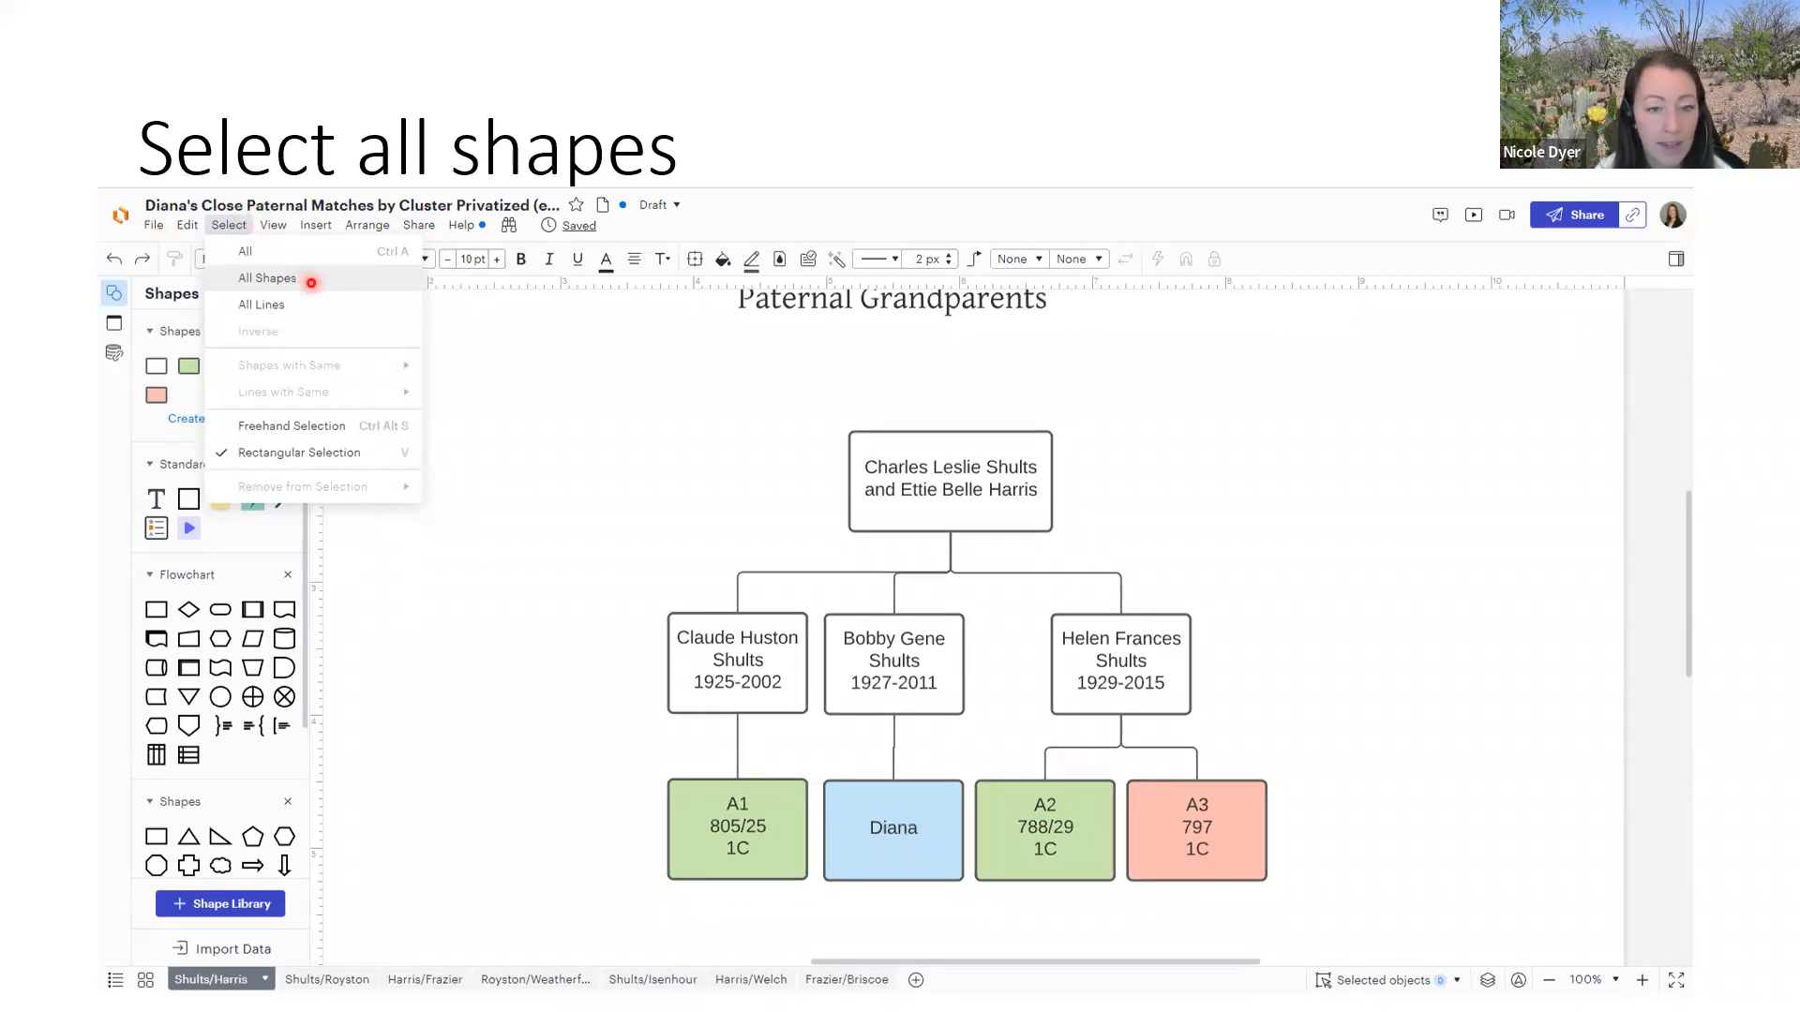
# - Choose Select > All Shapes to select every family-tree box
pyautogui.click(266, 278)
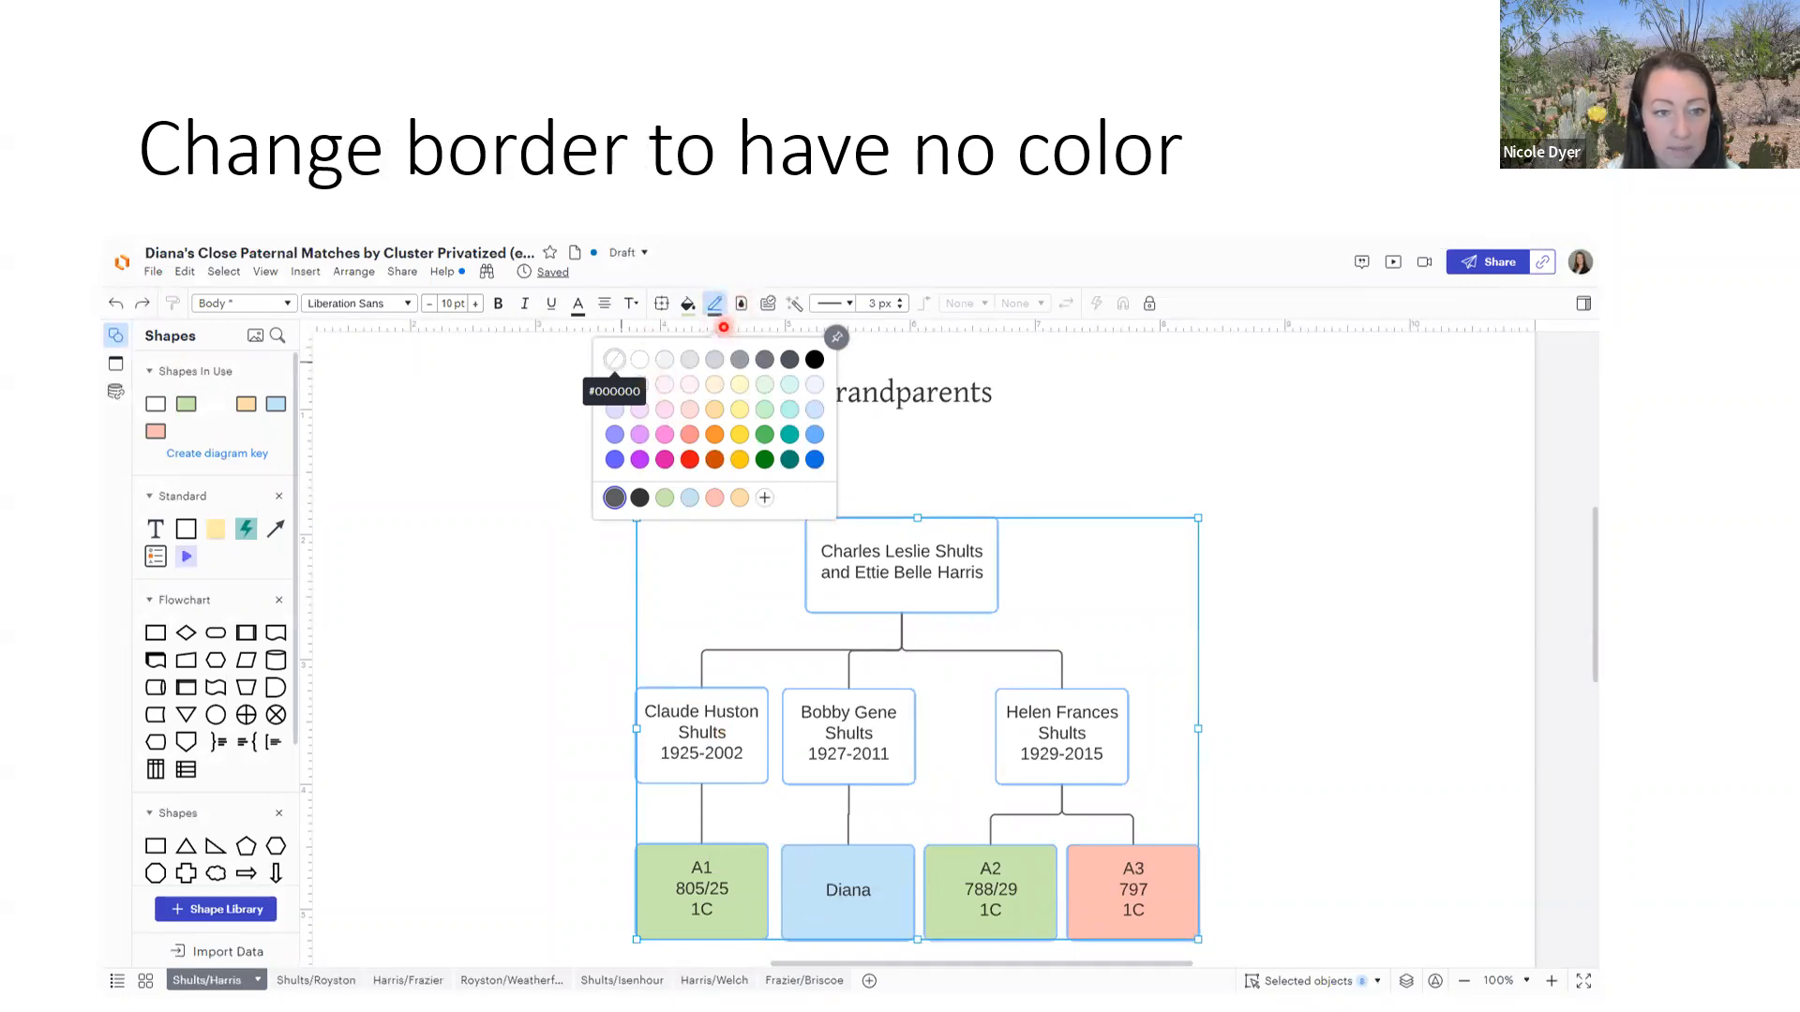
# - Set the selected boxes' line colour and fill colour to no color
pyautogui.click(615, 359)
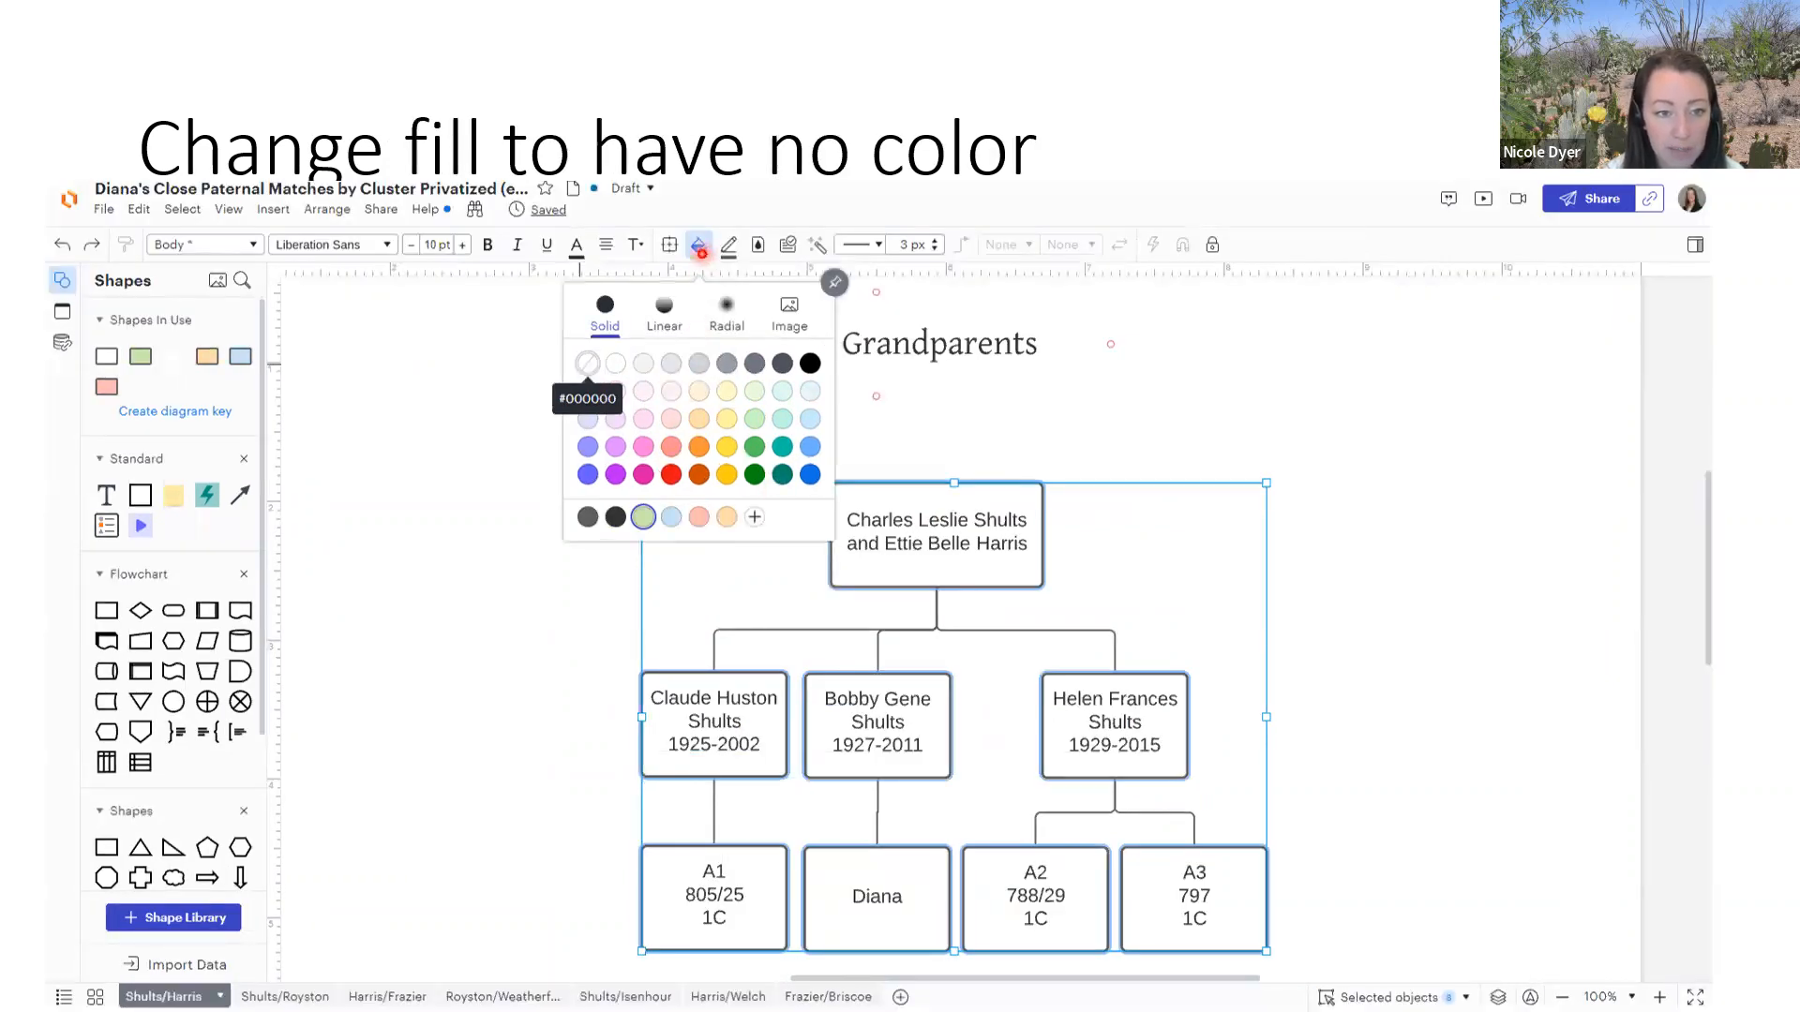
pyautogui.click(587, 363)
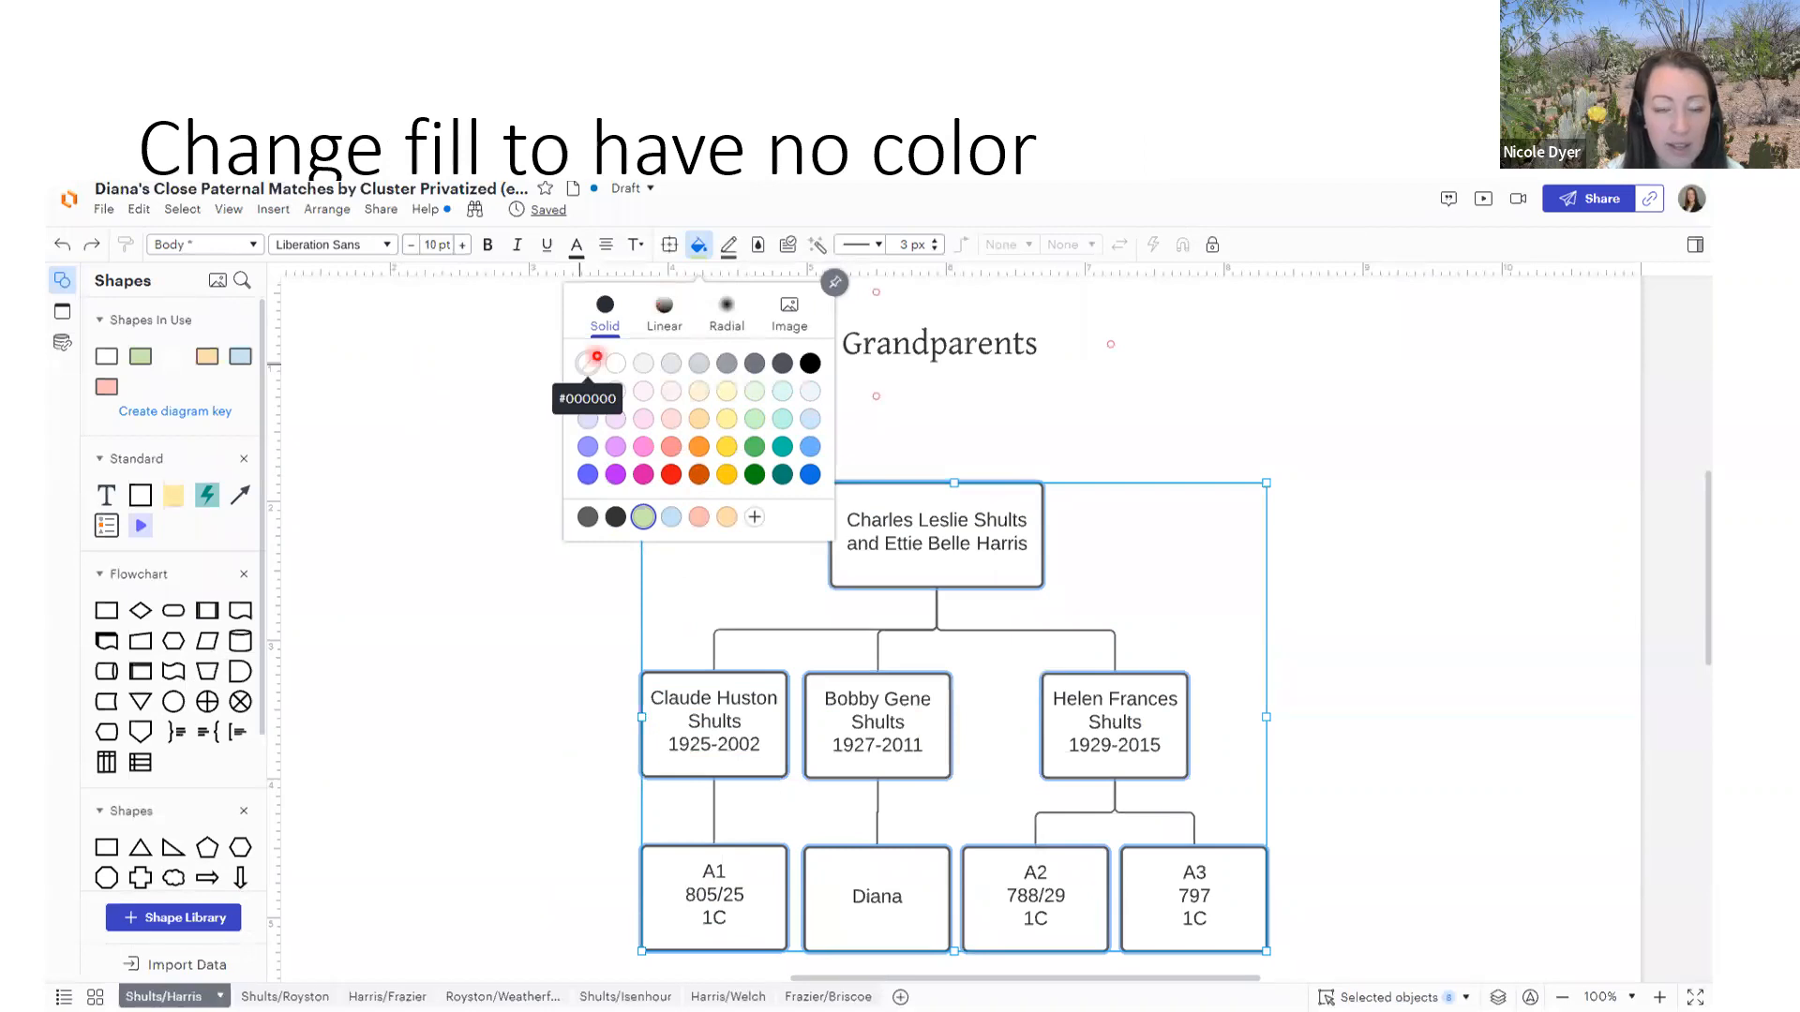
pyautogui.click(588, 363)
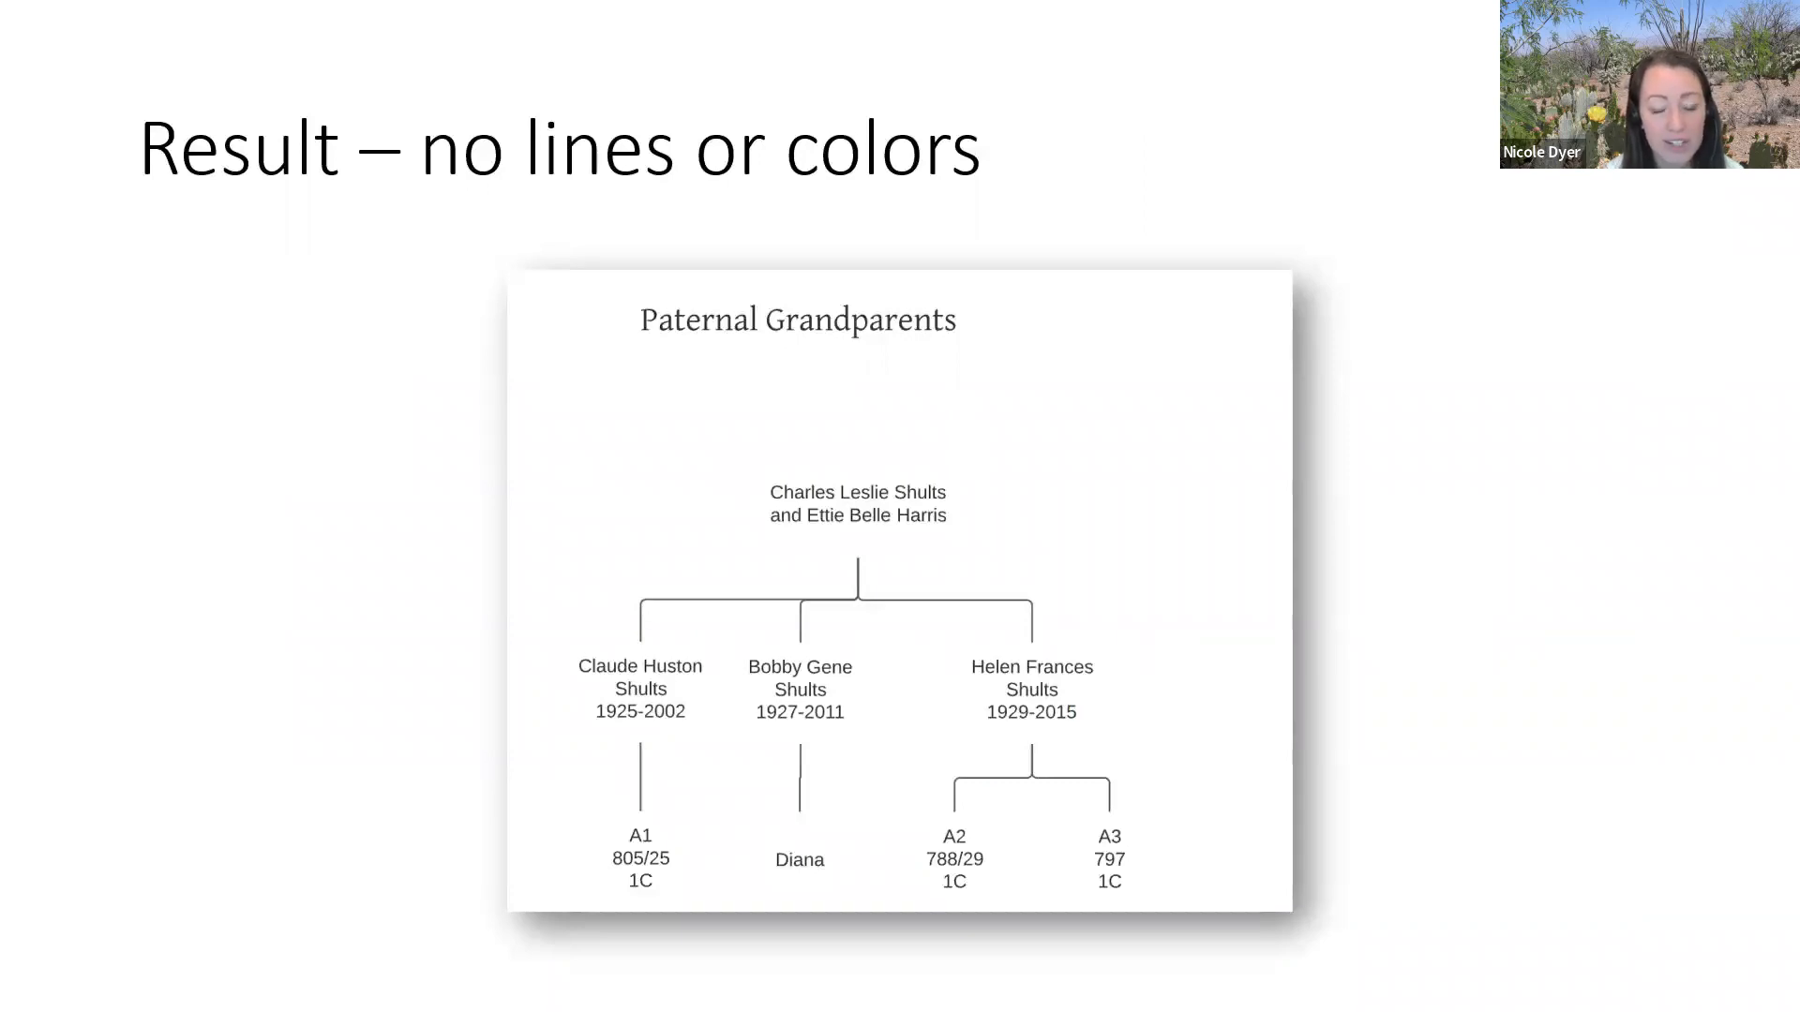
pyautogui.click(698, 244)
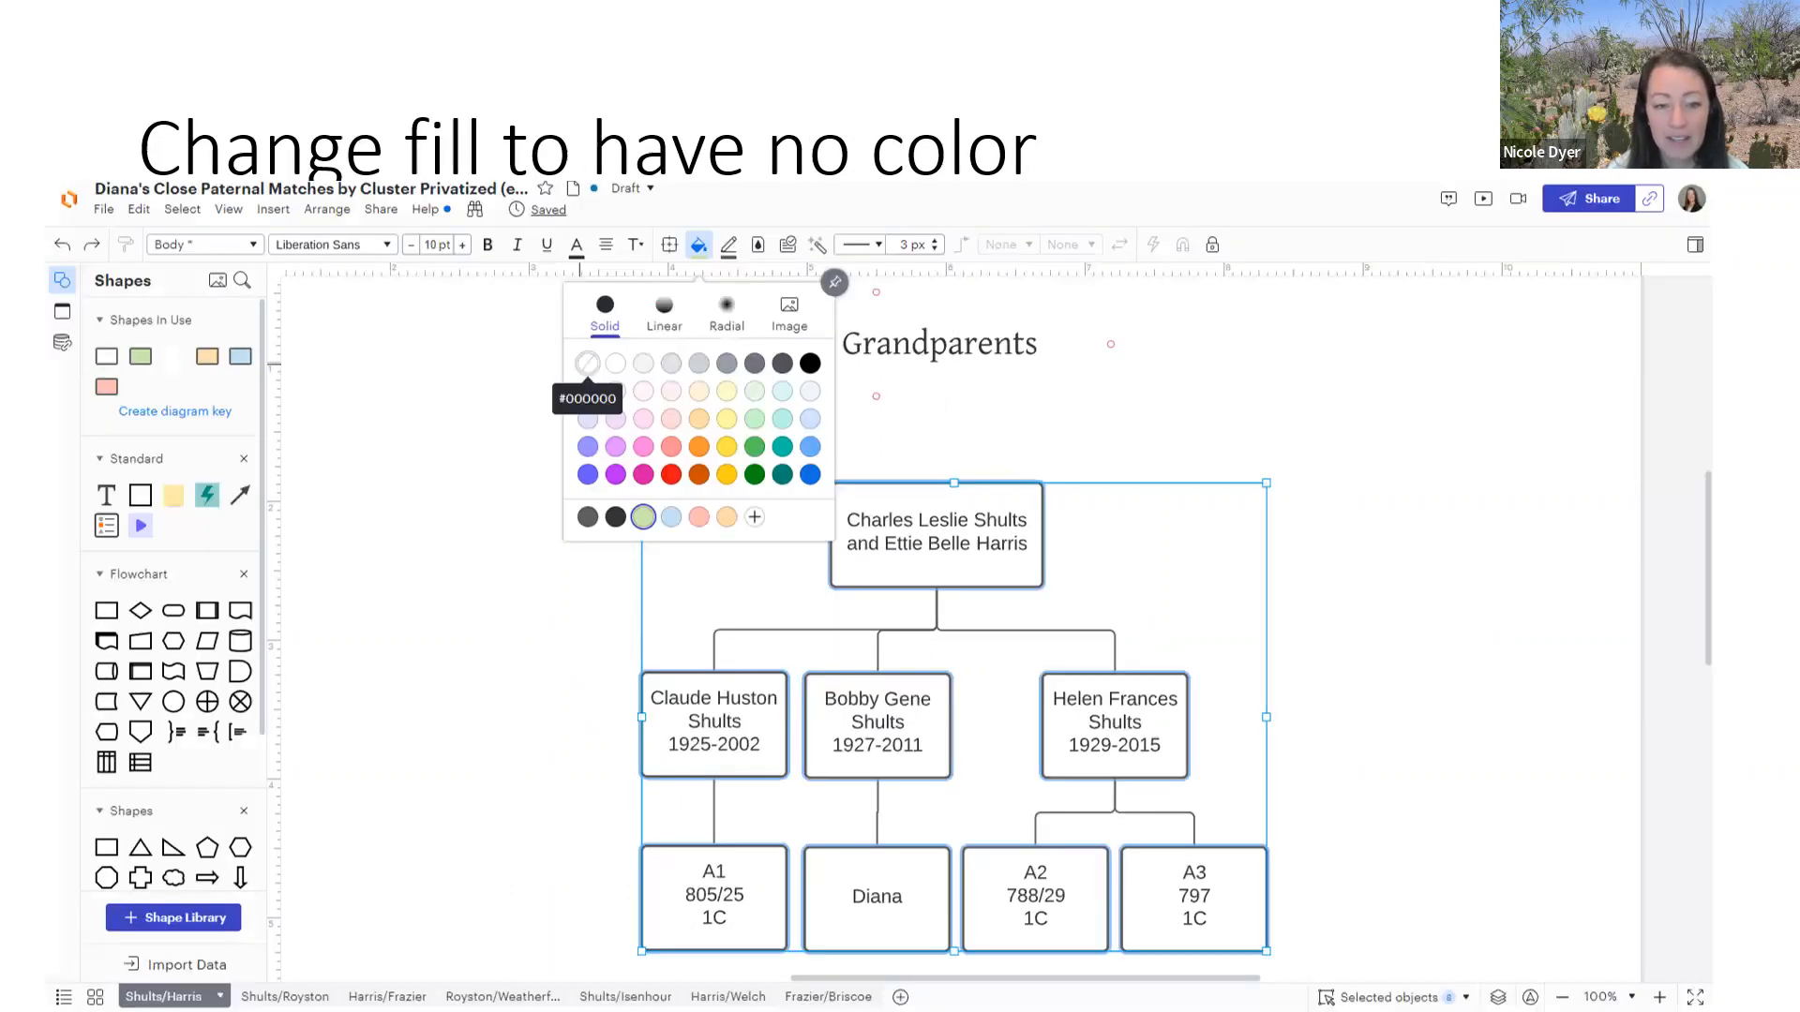